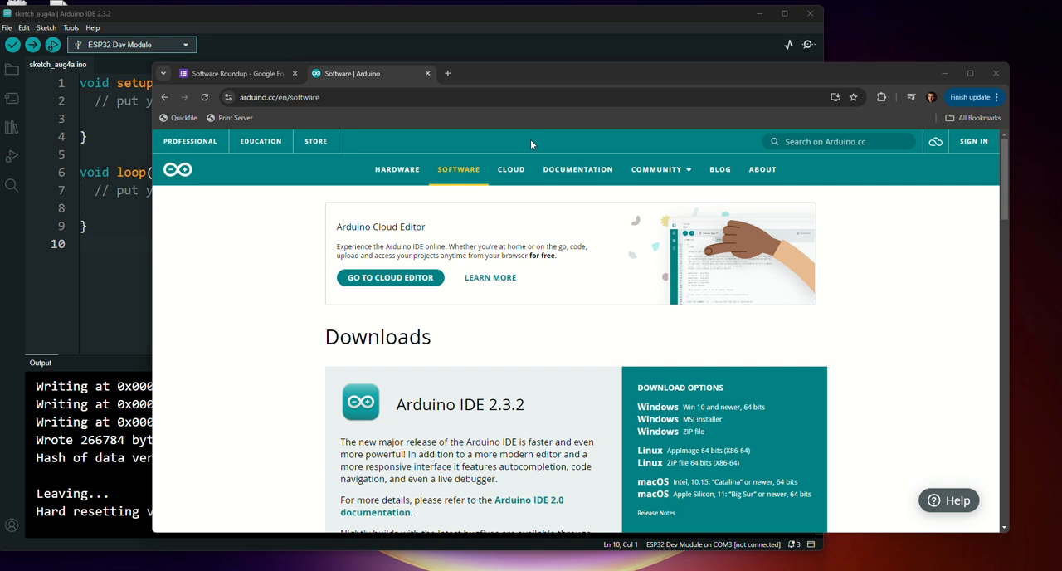
Show the Software Roundup form's ESP32 Board Profiles & Drivers section with its links.
scroll("down", 3)
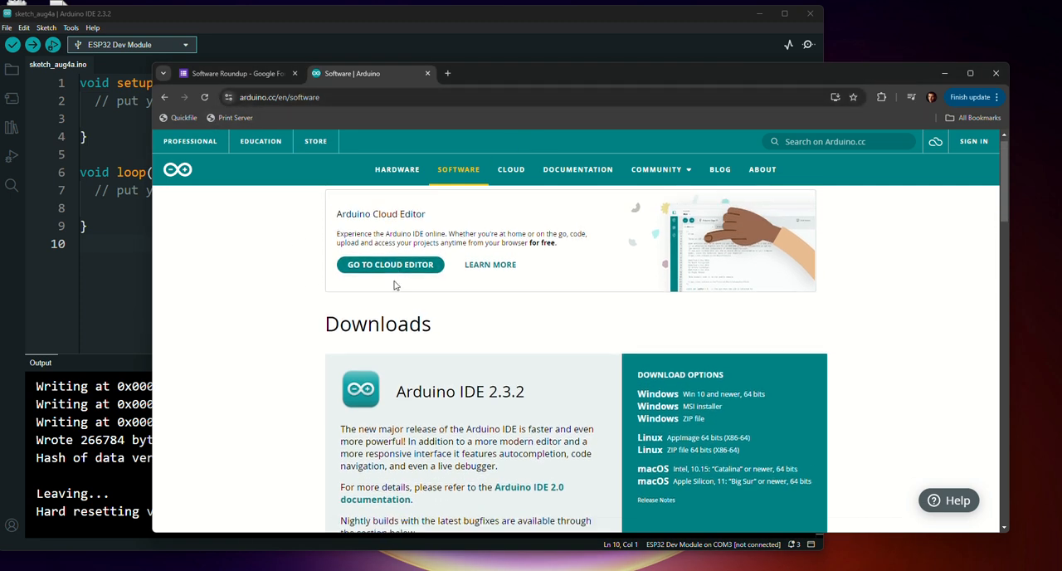
scroll("down", 3)
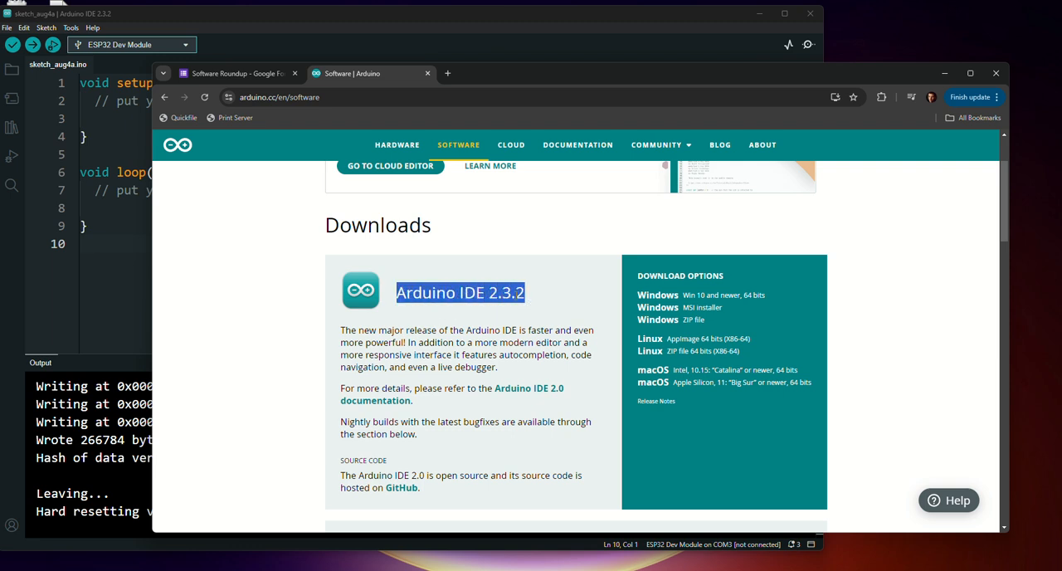
left_click(544, 290)
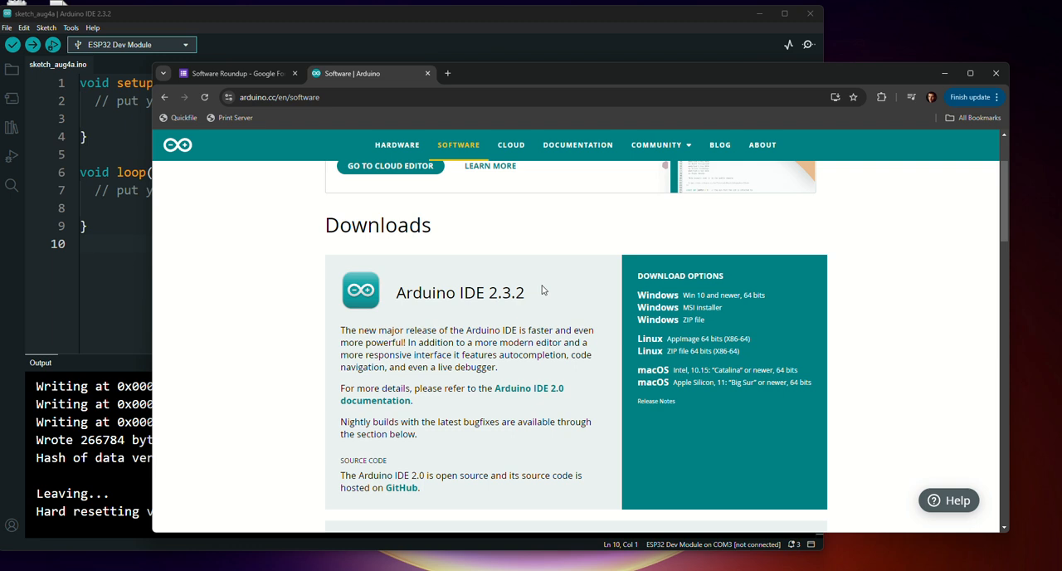
mouse_move(695, 375)
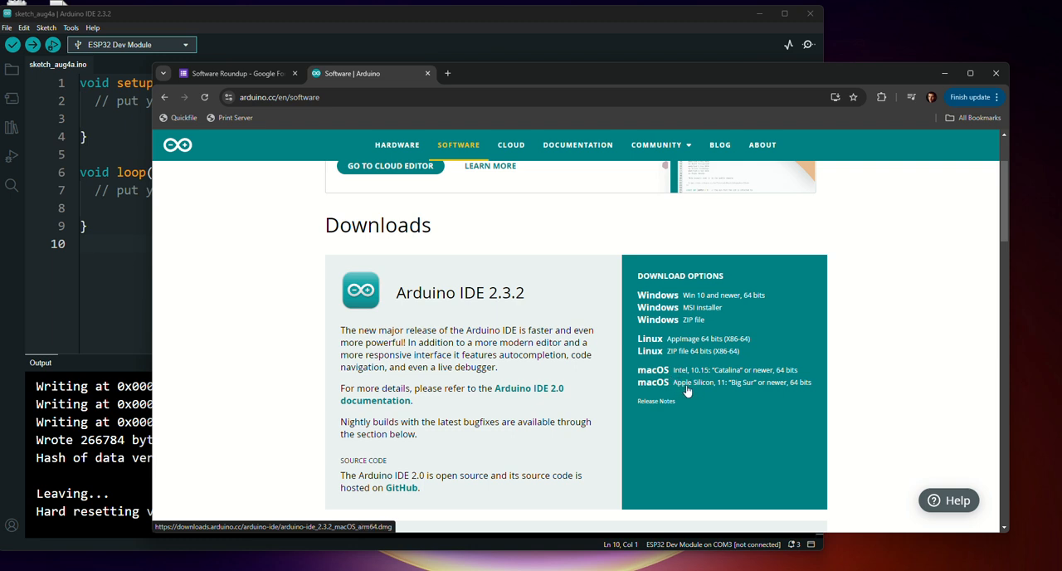
mouse_move(672, 390)
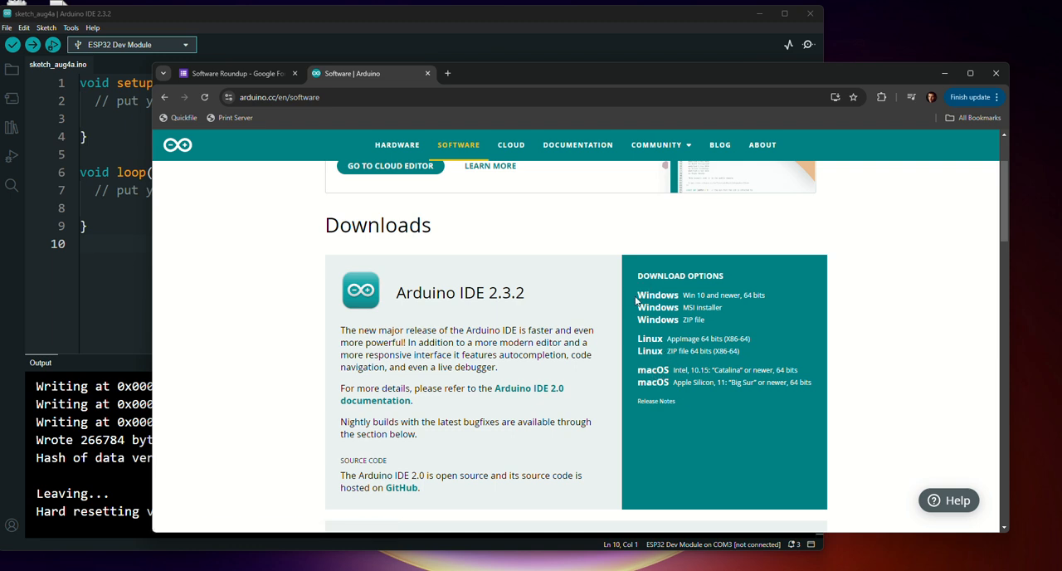
mouse_move(653, 304)
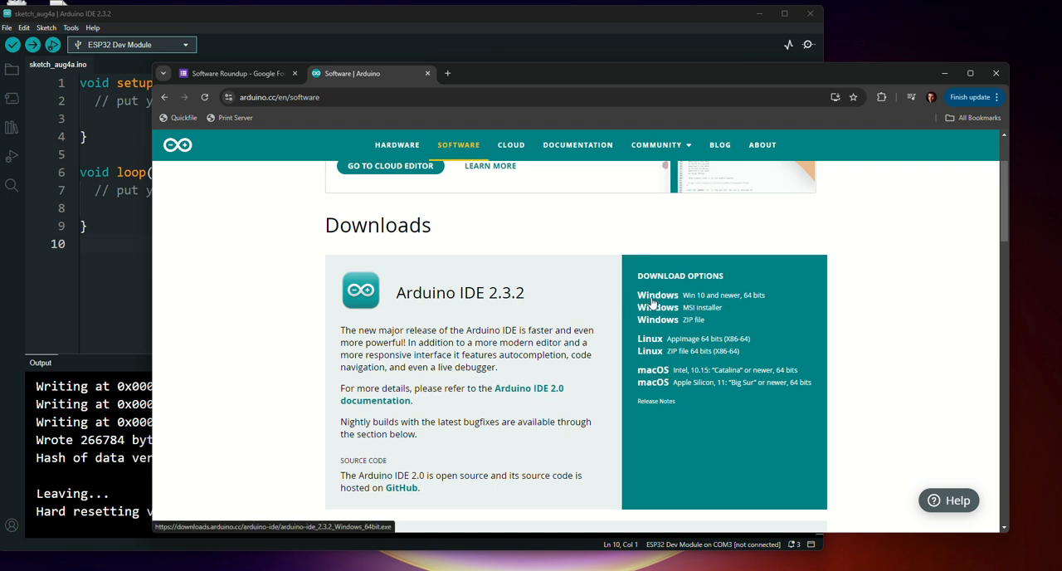
mouse_move(746, 302)
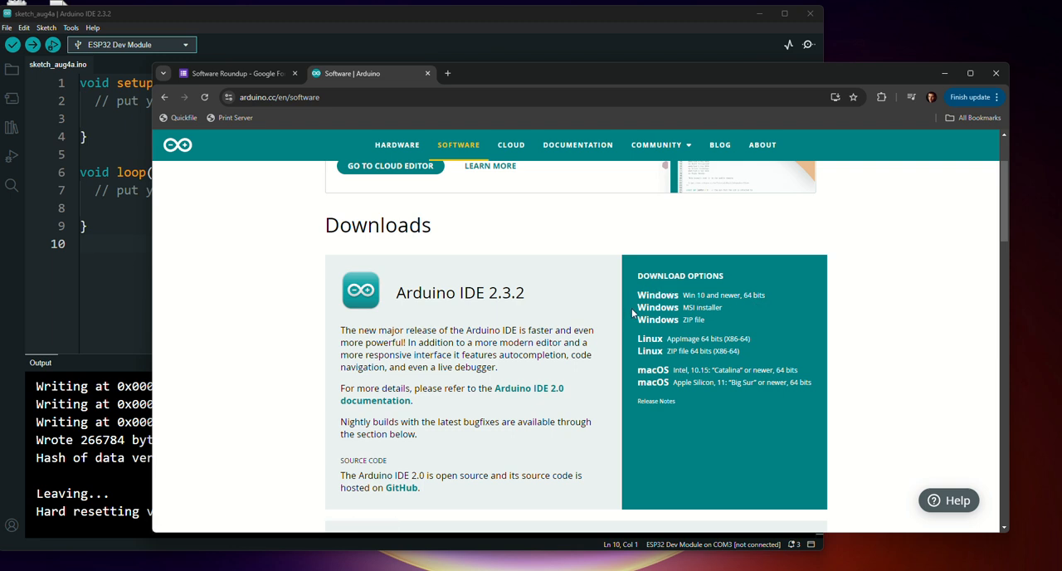
mouse_move(341, 109)
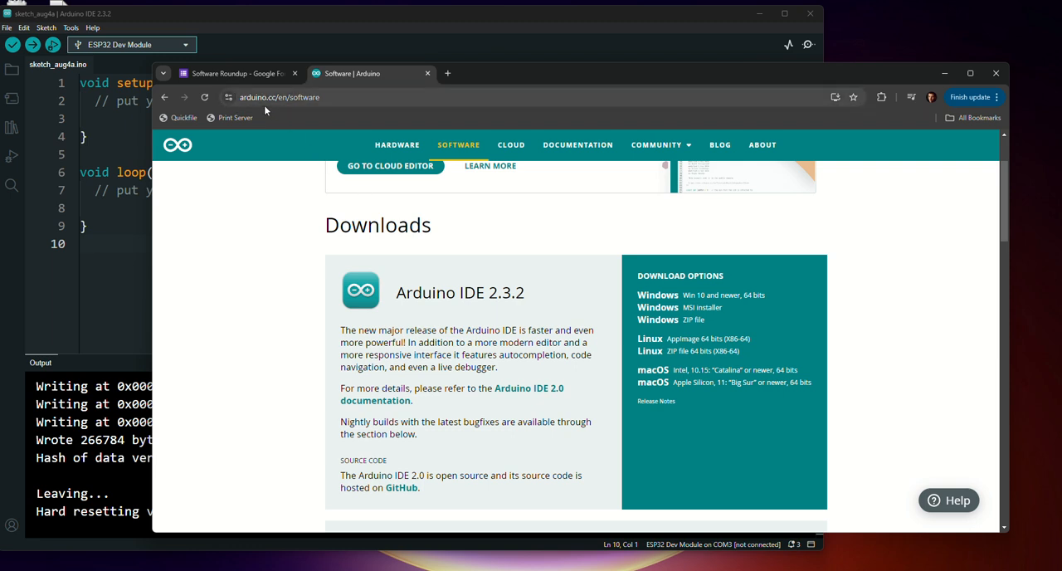
left_click(236, 73)
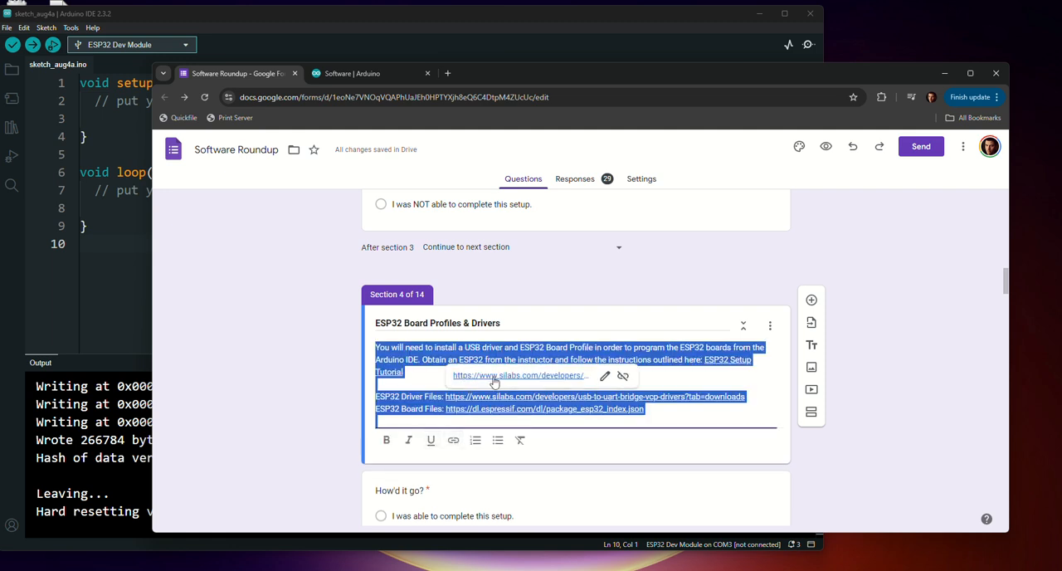
Reach the CP210x VCP Drivers downloads listing the CP210x Universal Windows Driver.
left_click(593, 395)
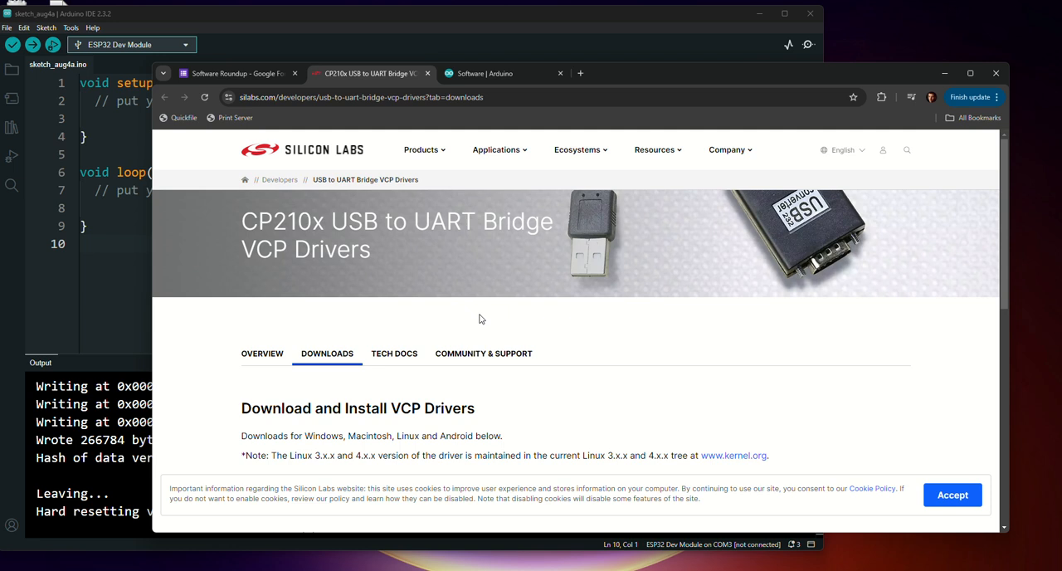
scroll("down", 3)
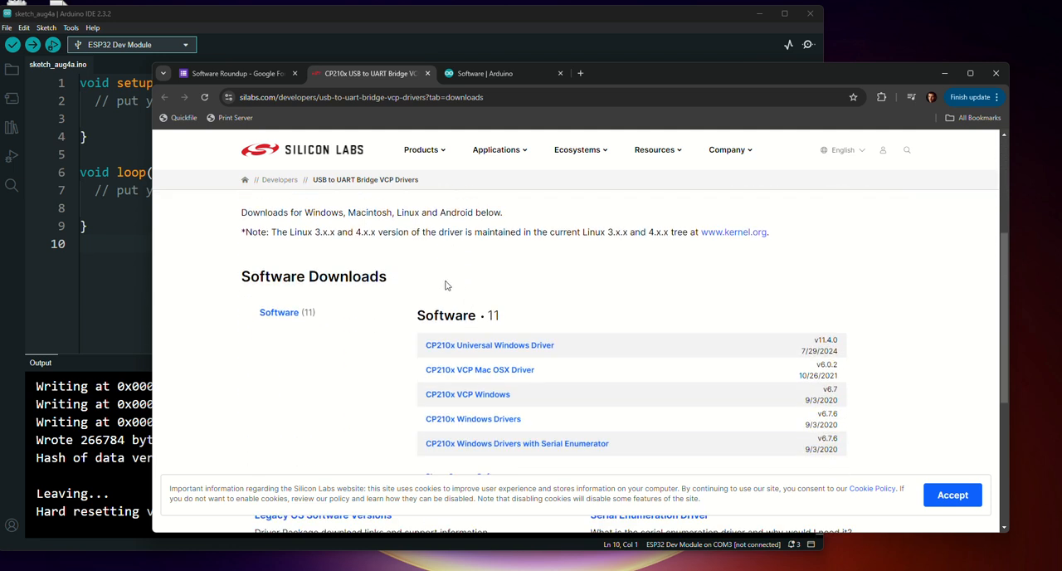
scroll("down", 3)
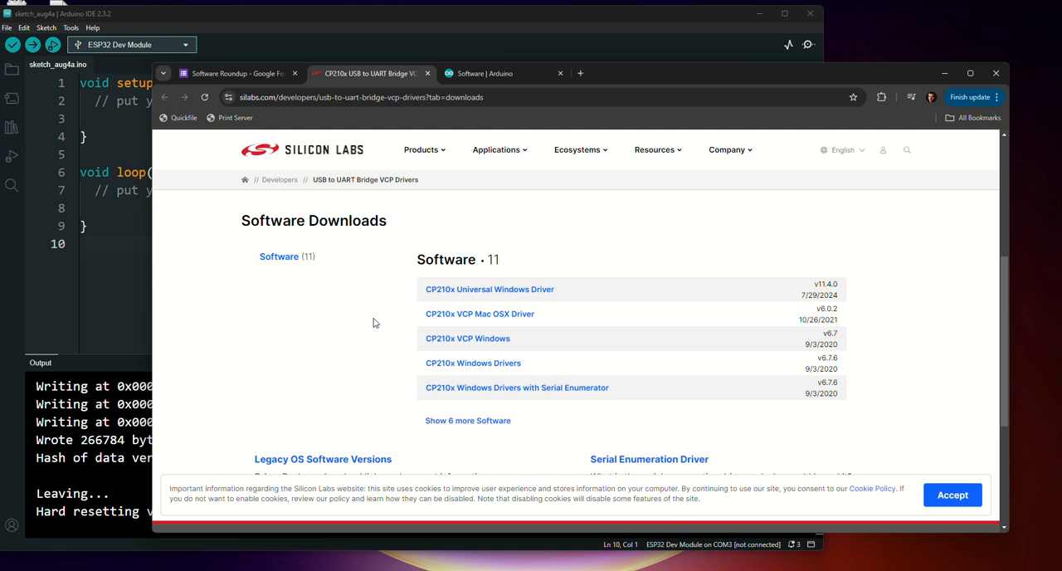
mouse_move(514, 288)
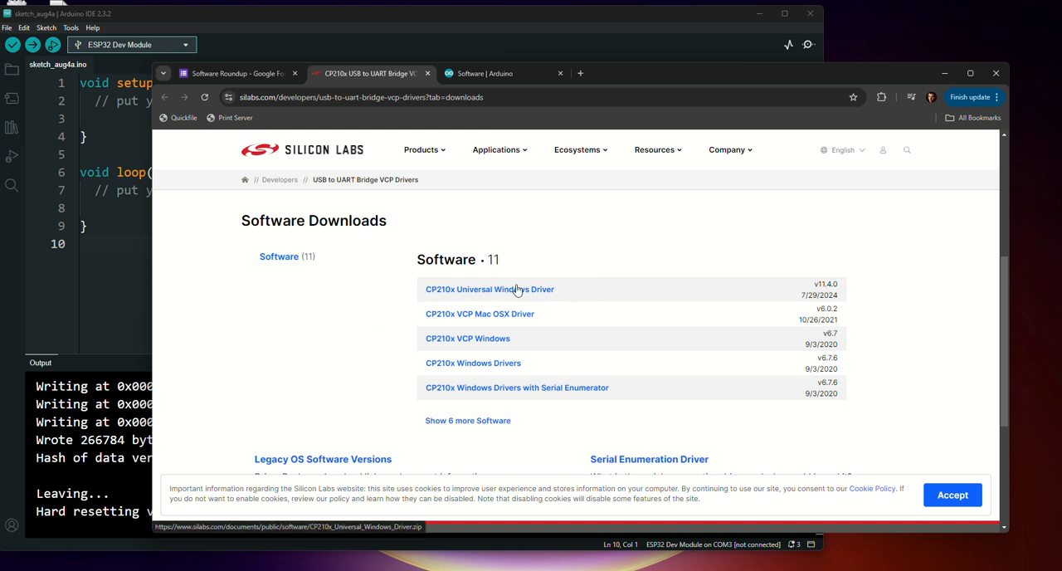
mouse_move(442, 297)
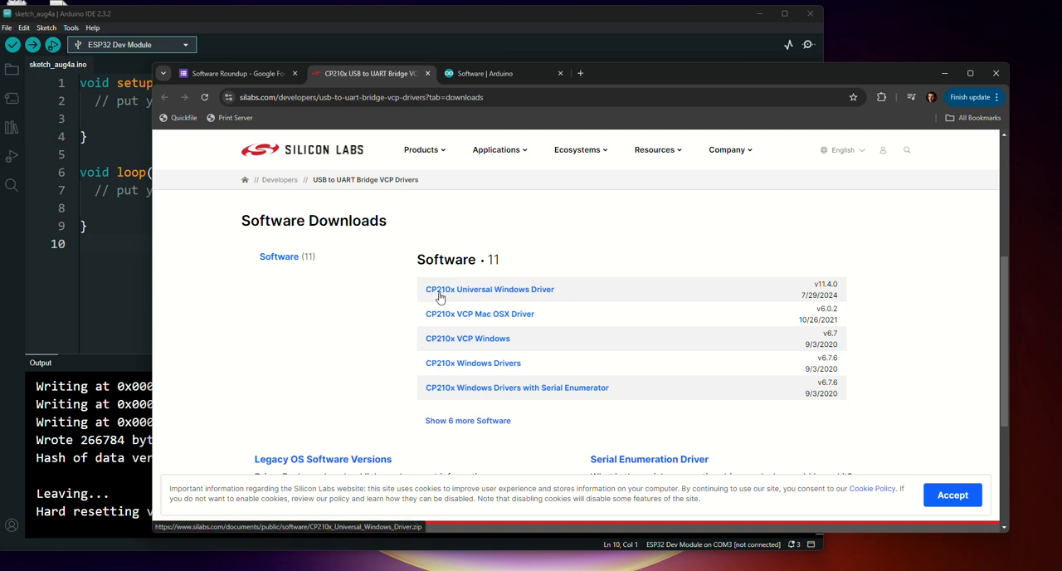
mouse_move(552, 299)
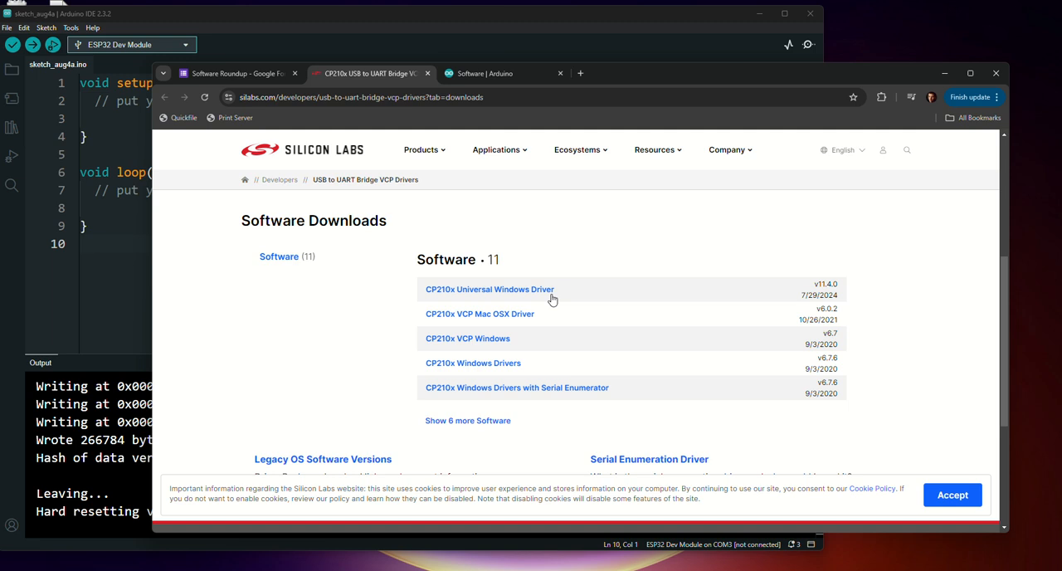
mouse_move(461, 324)
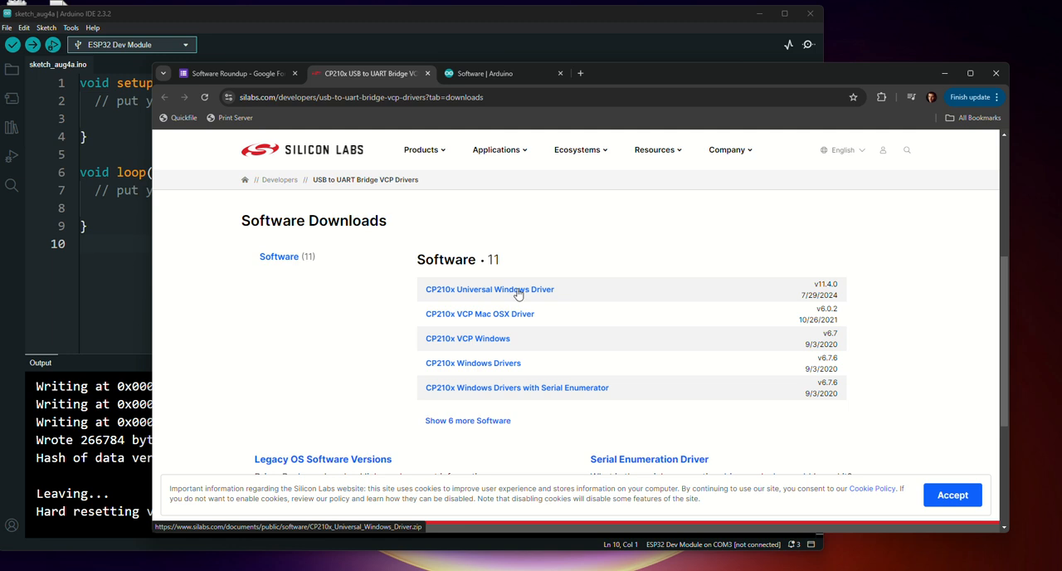
mouse_move(534, 295)
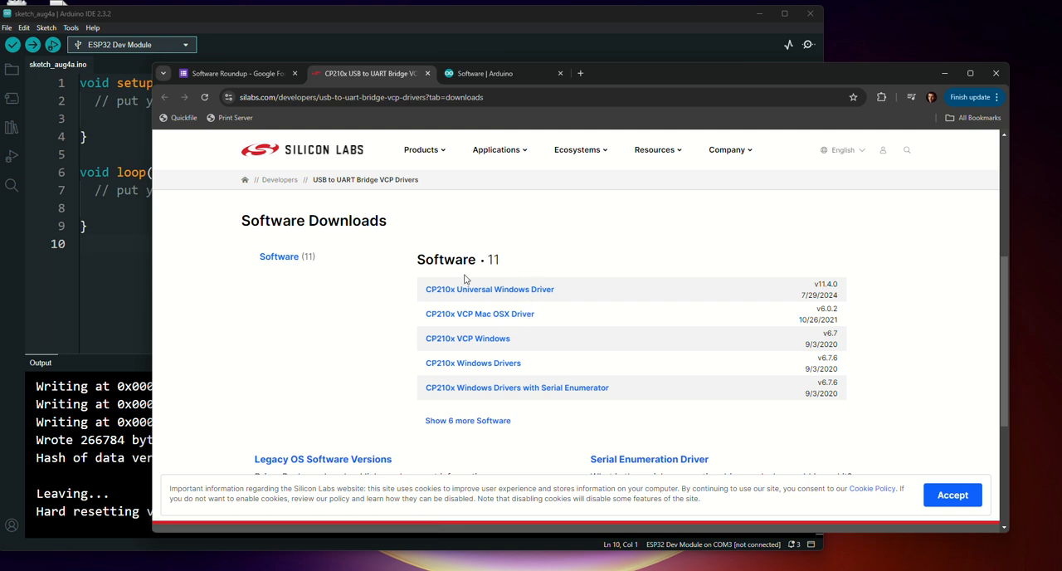
mouse_move(497, 288)
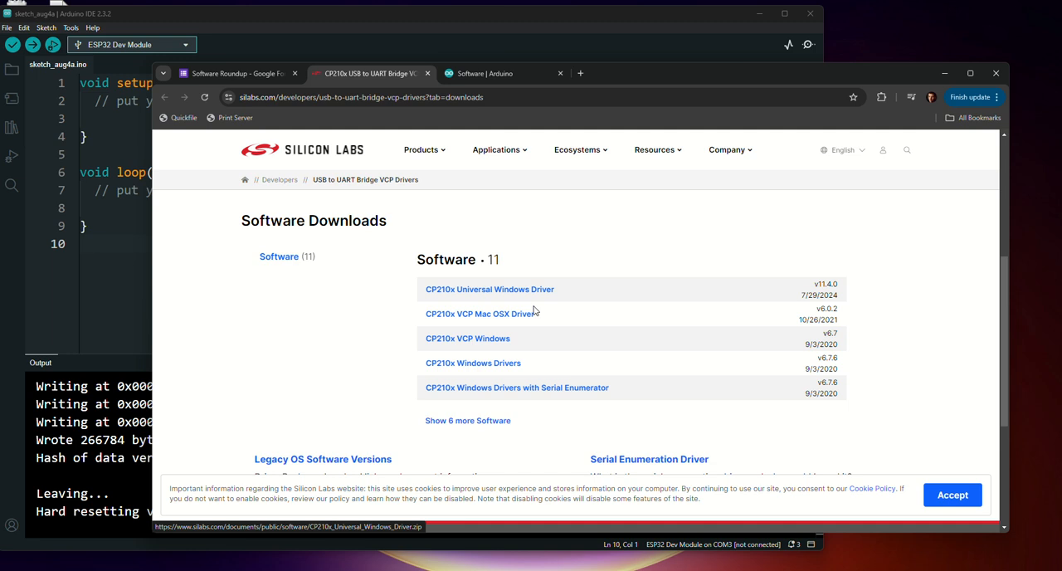
mouse_move(319, 146)
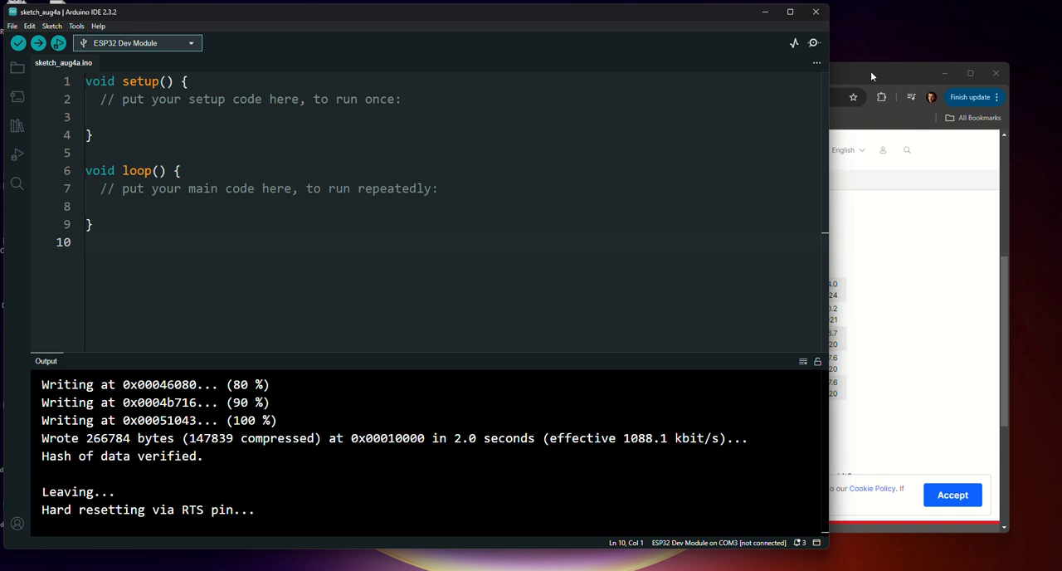
Bring up Preferences via the File menu to check Additional boards manager URLs.
left_click(12, 25)
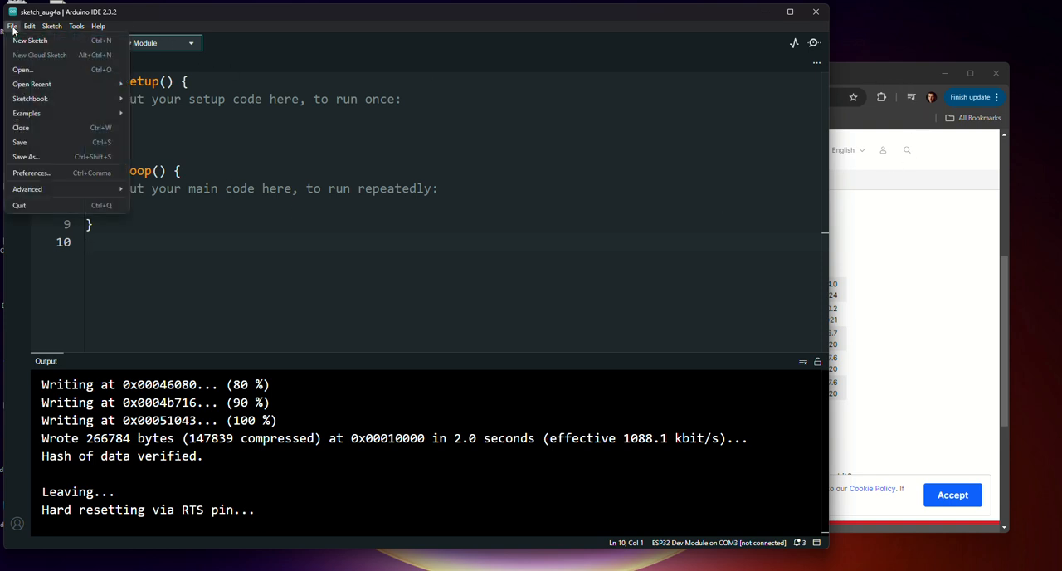
left_click(31, 172)
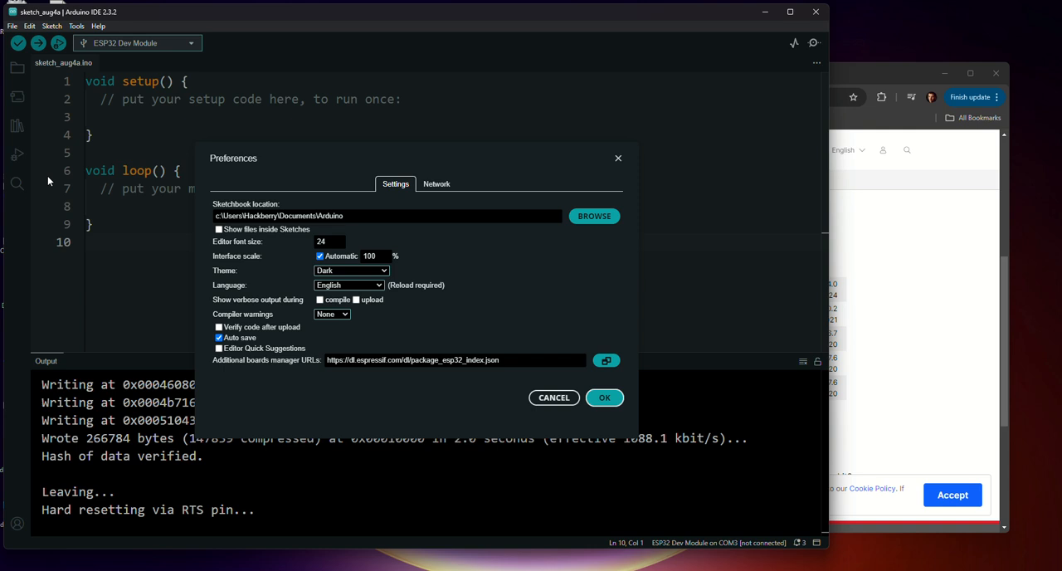
mouse_move(222, 364)
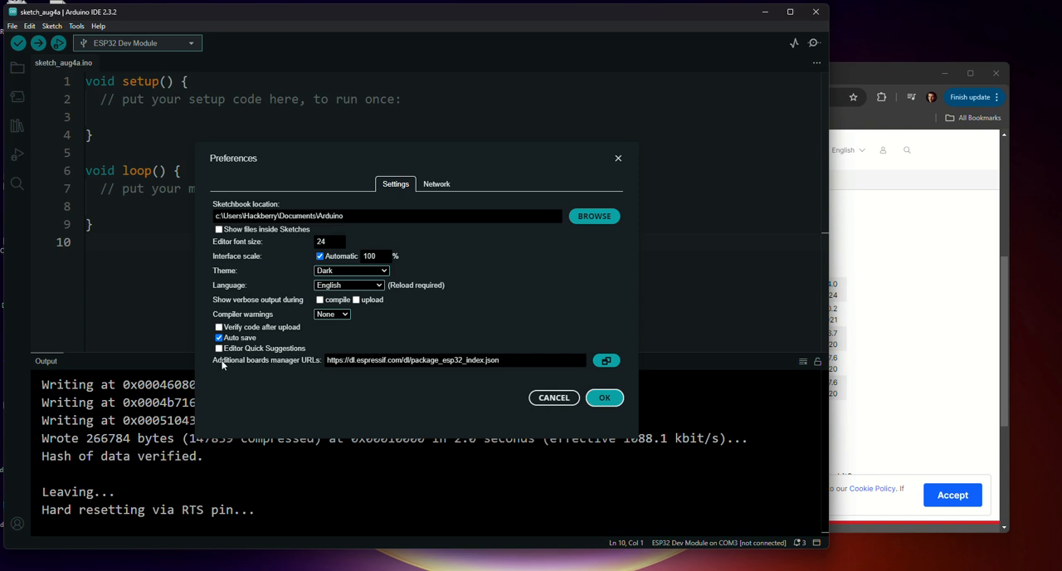
mouse_move(284, 377)
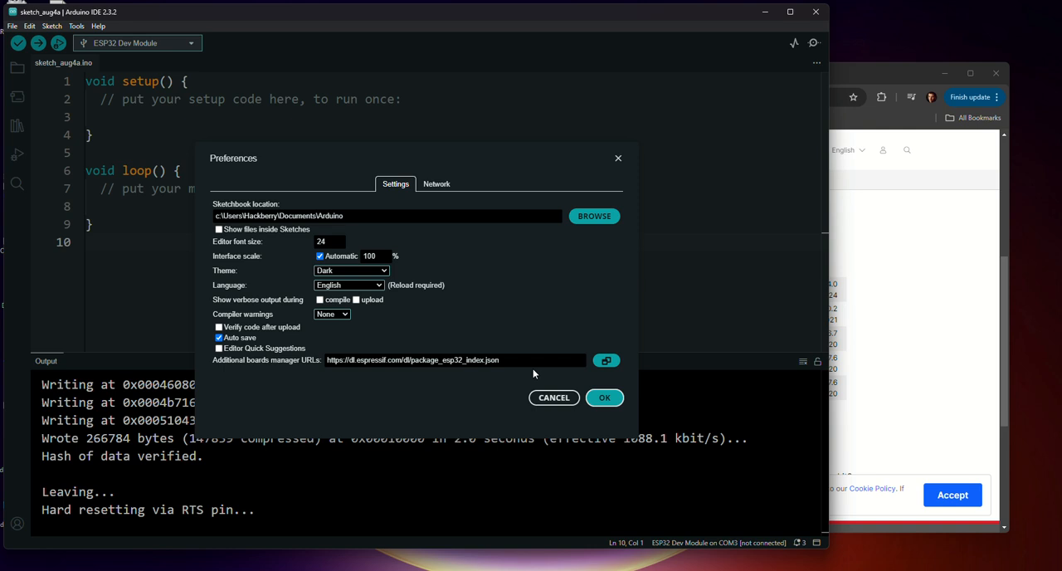
mouse_move(773, 295)
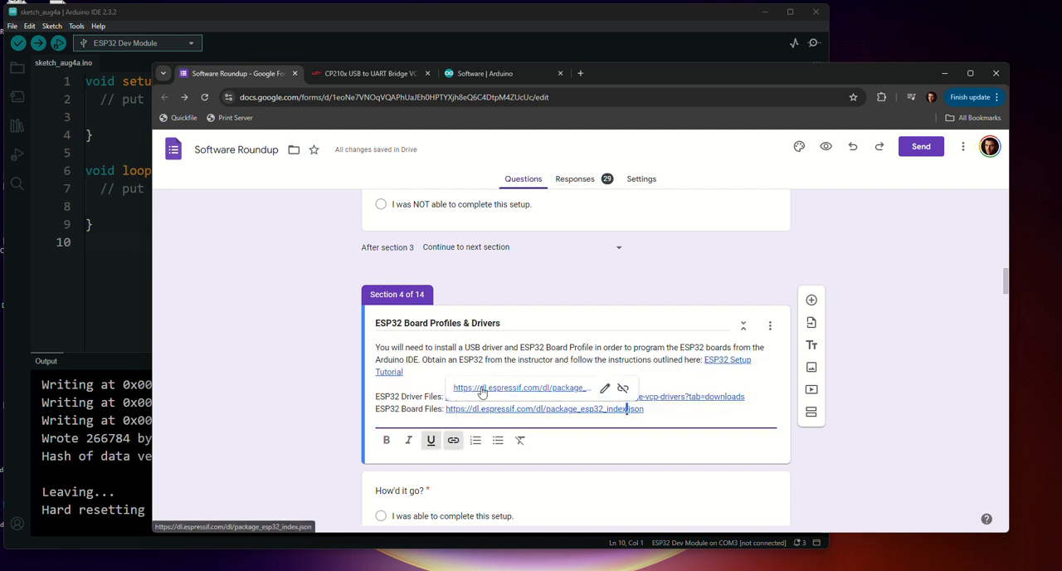
Select the package_esp32_index.json URL in the form to copy it.
left_click(544, 408)
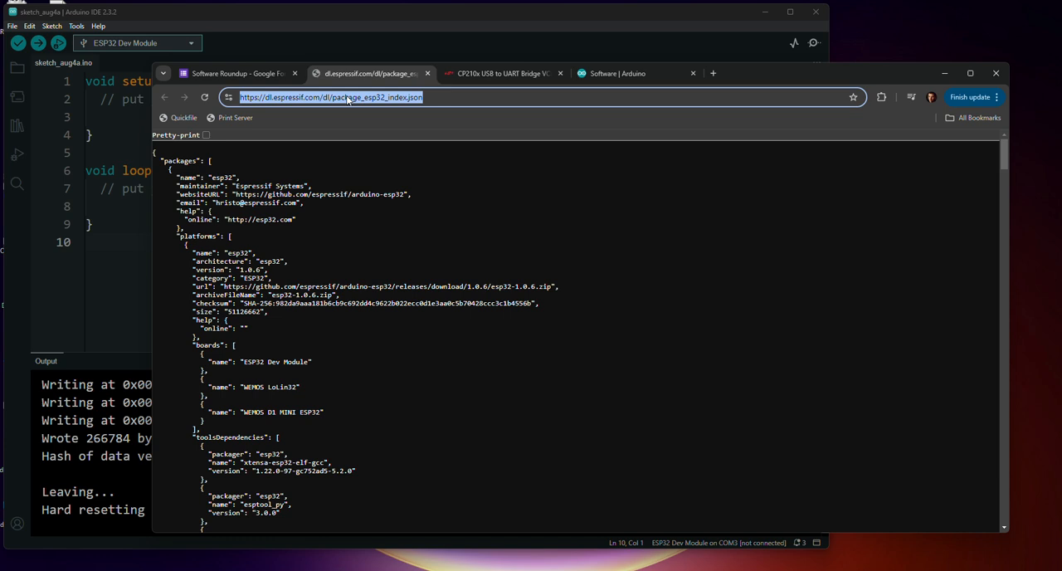
mouse_move(363, 103)
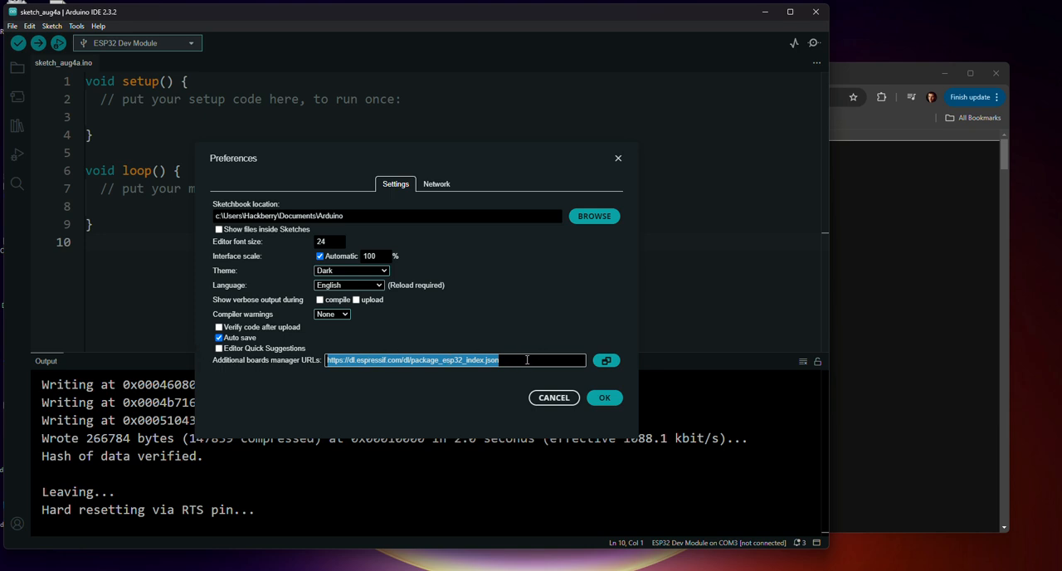
mouse_move(338, 373)
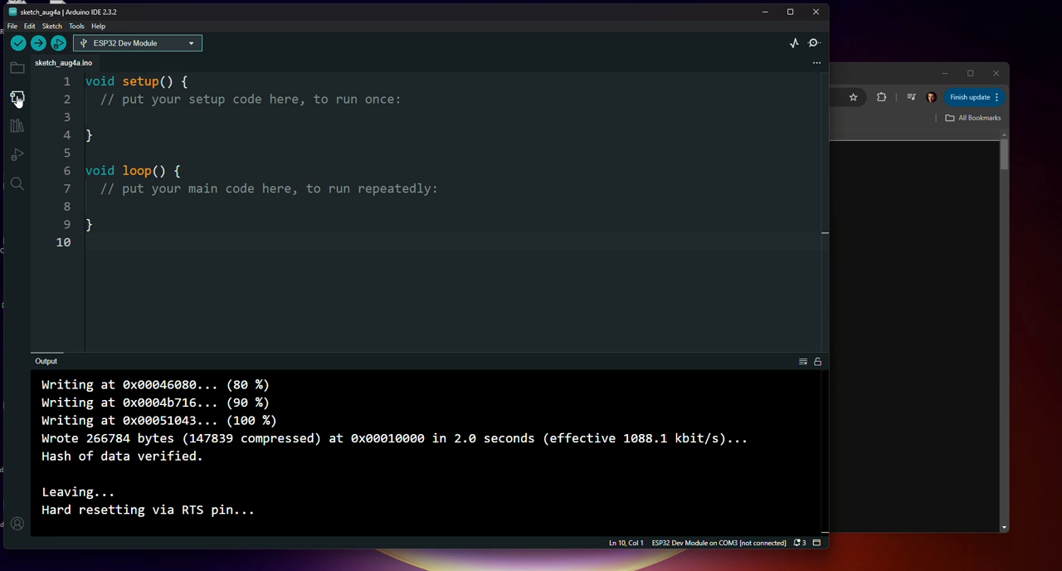
Show the Boards Manager with esp32 by Espressif 3.0.3 installed, then the board selector.
left_click(17, 98)
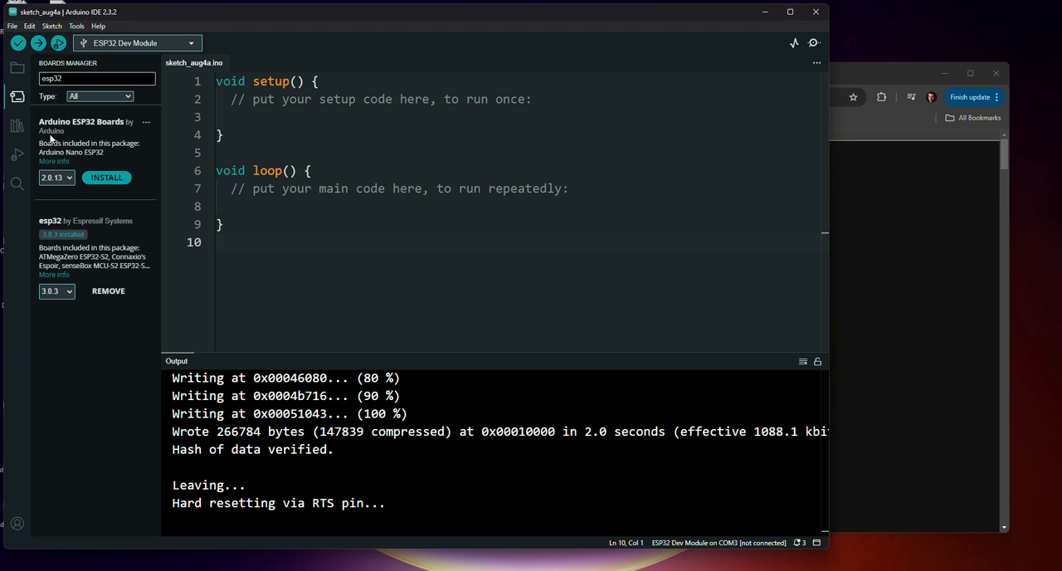
mouse_move(73, 136)
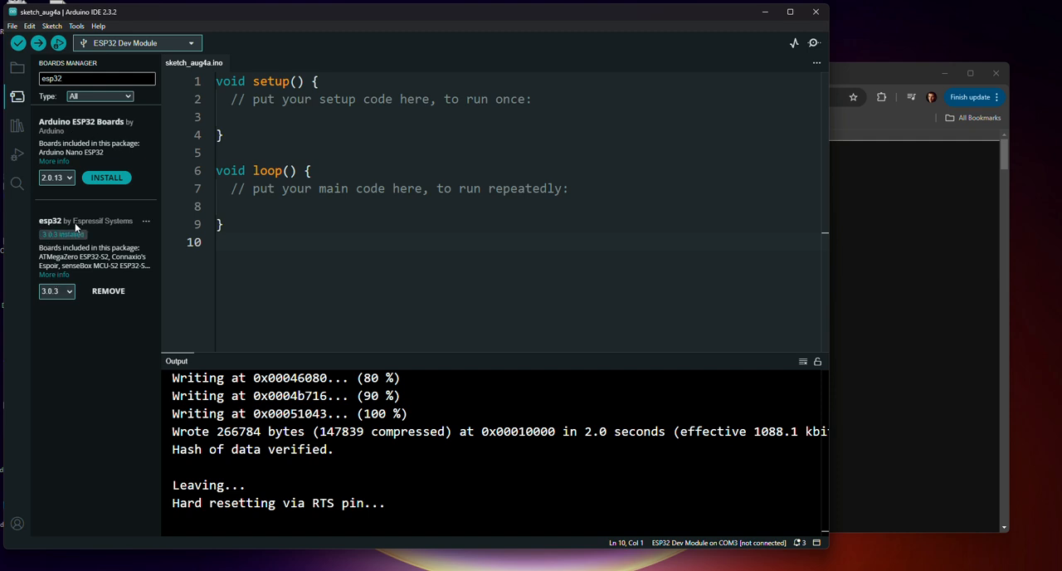
mouse_move(110, 236)
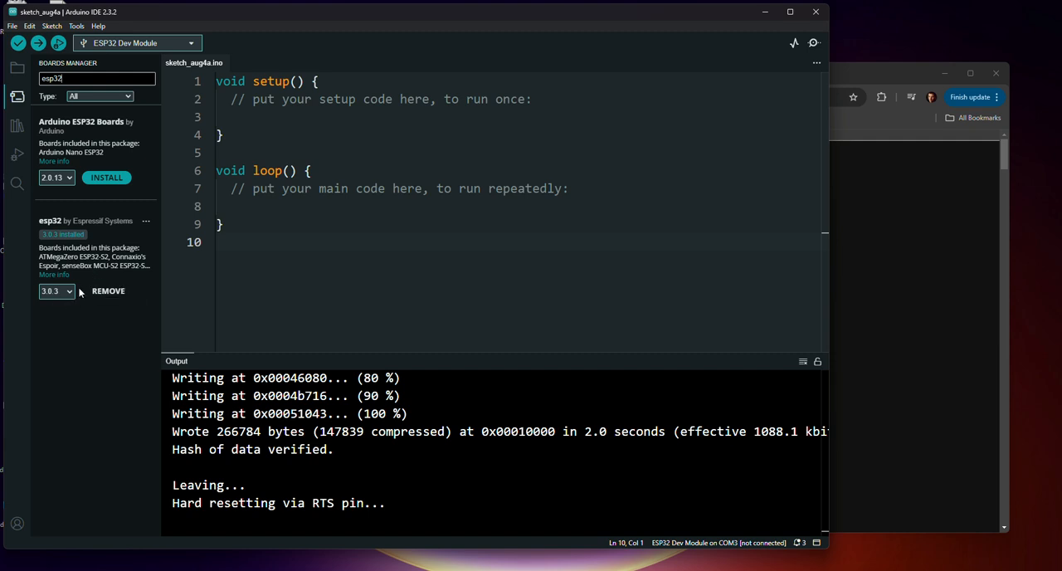
mouse_move(79, 295)
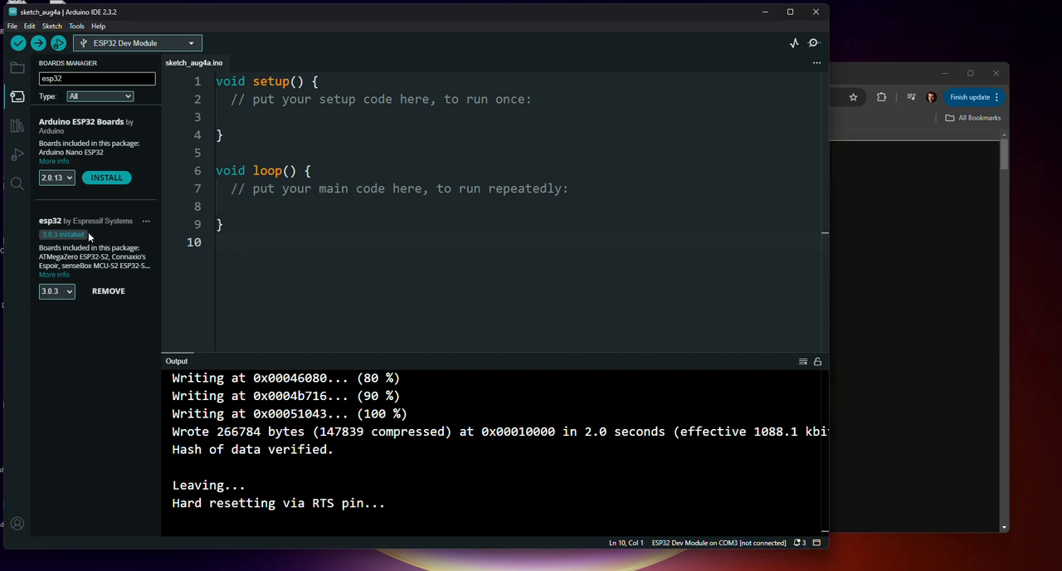
mouse_move(289, 133)
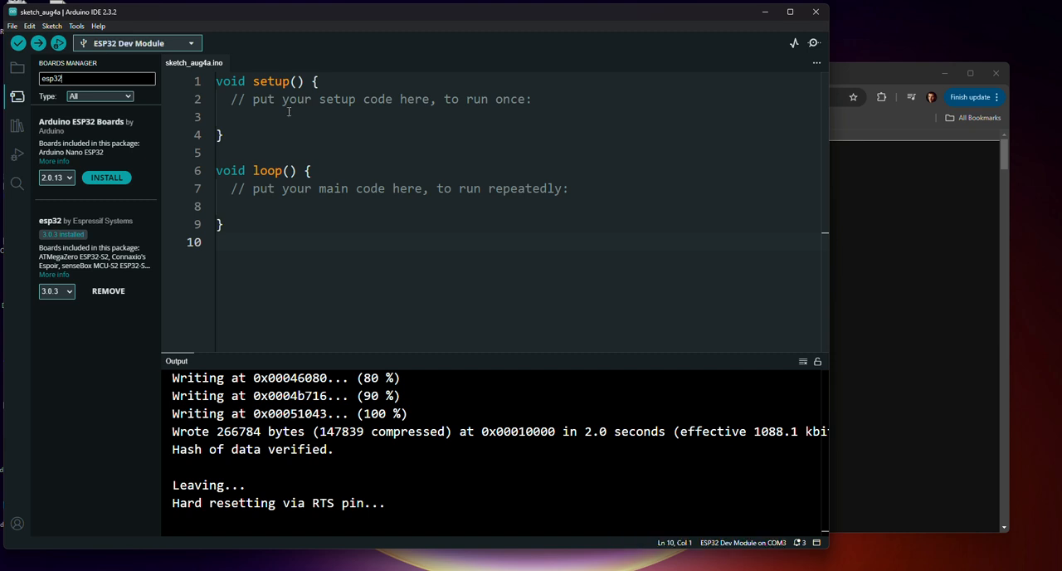
left_click(136, 43)
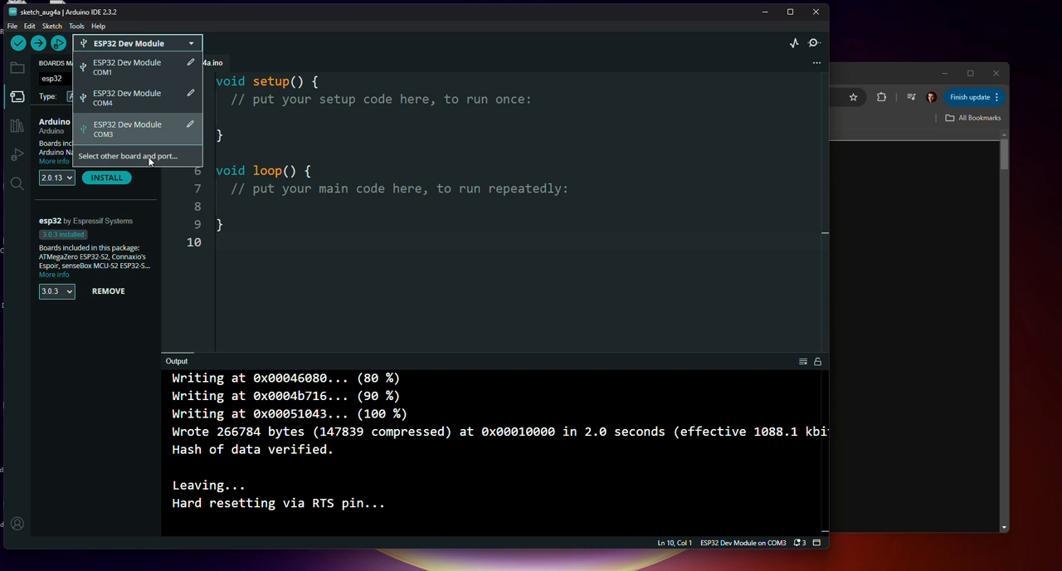
mouse_move(167, 147)
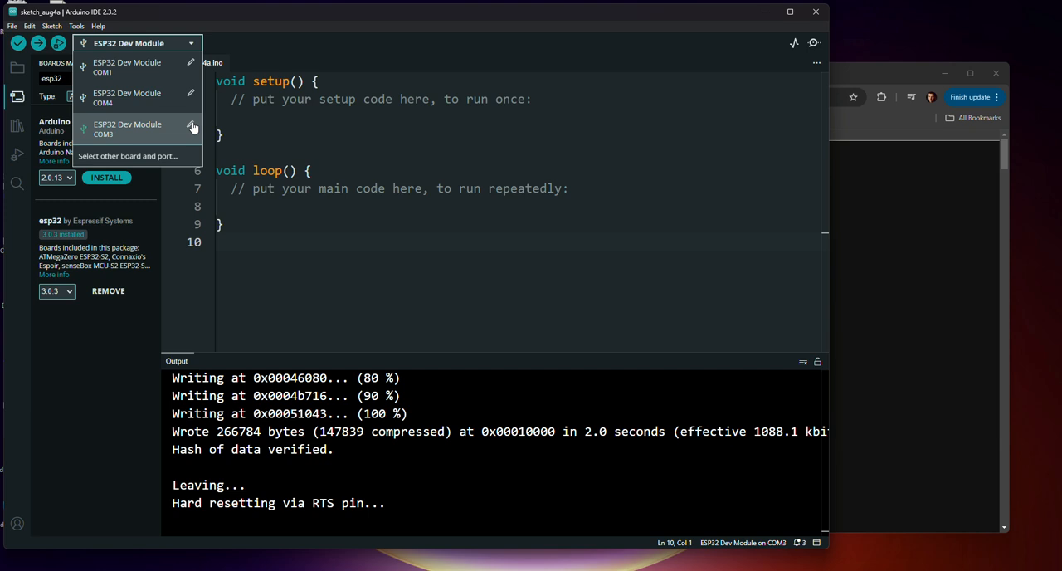
In Select Other Board and Port, filter boards by 'esp' to find ESP32 Dev Module.
left_click(126, 156)
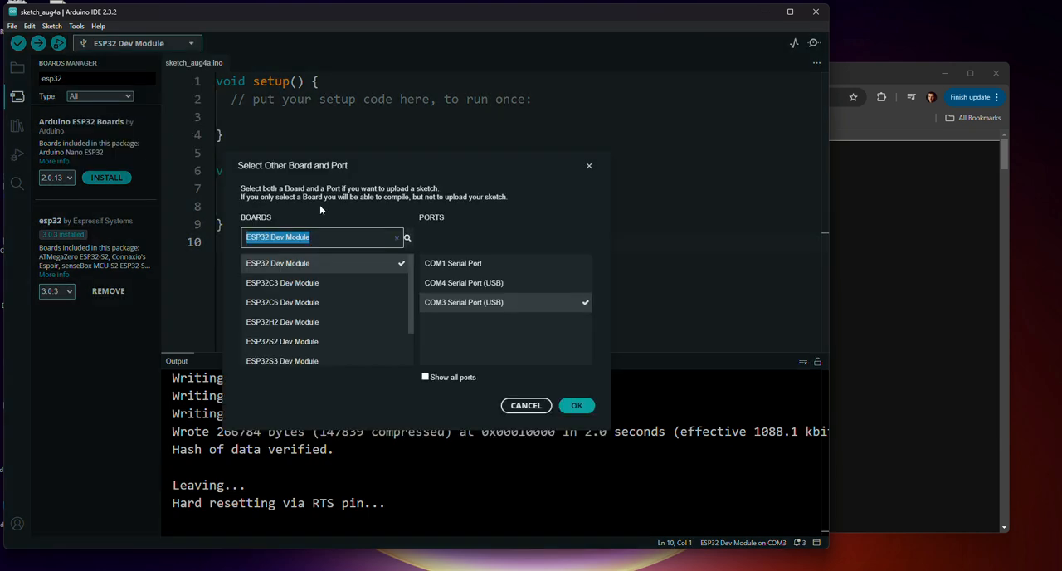
left_click(322, 235)
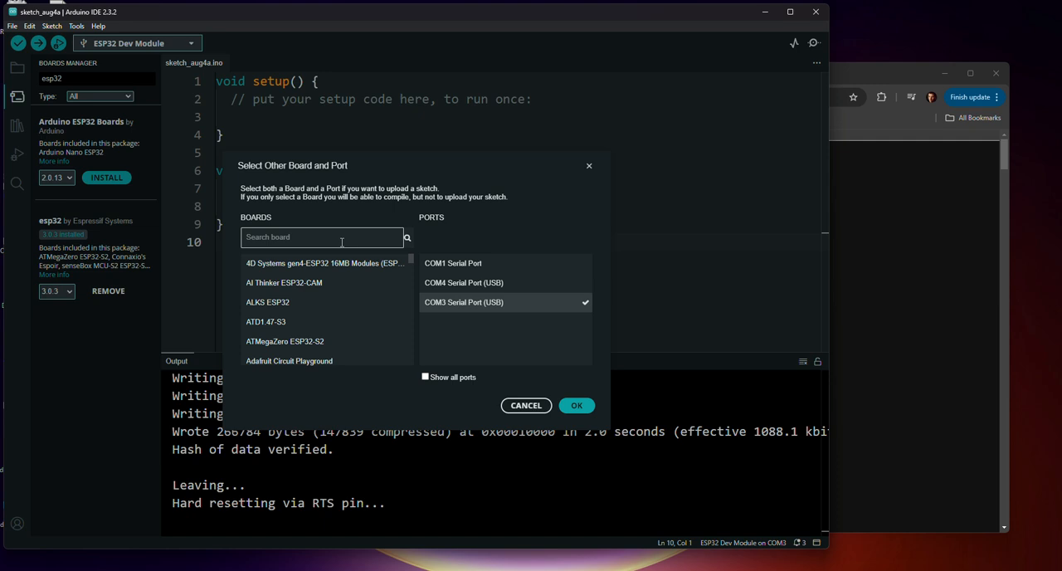
type("esp32")
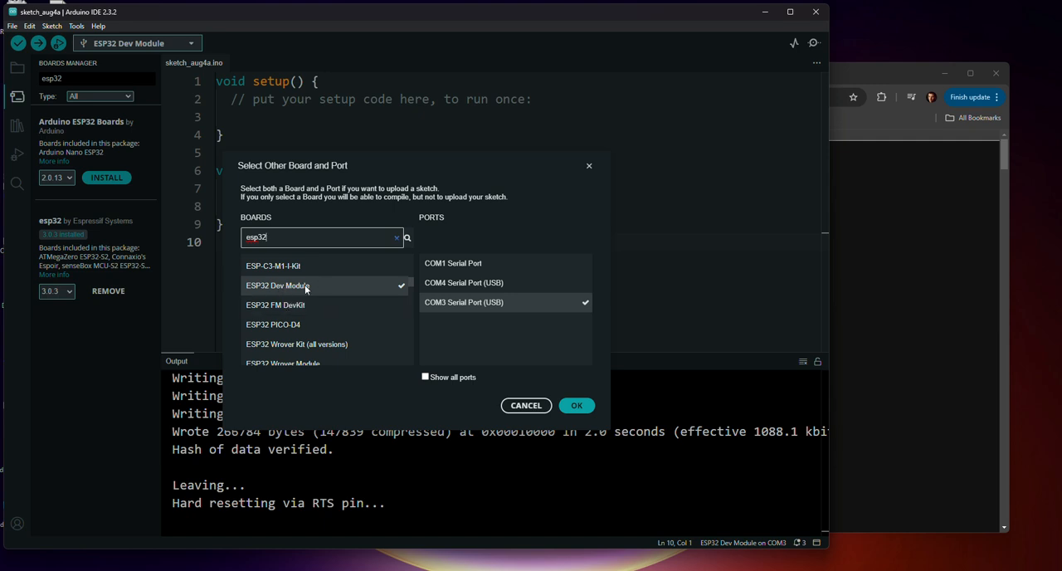
mouse_move(295, 291)
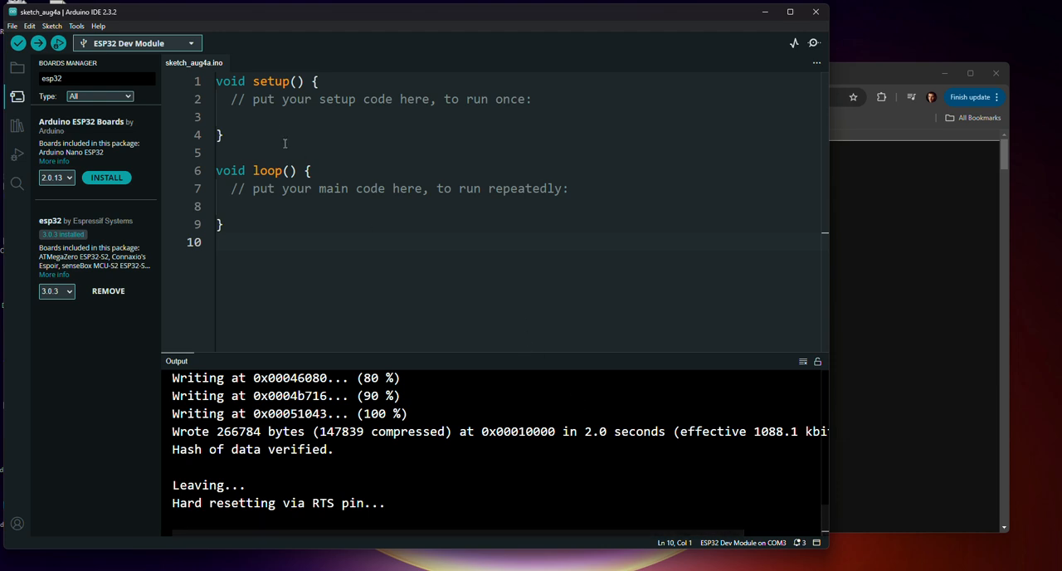
mouse_move(39, 43)
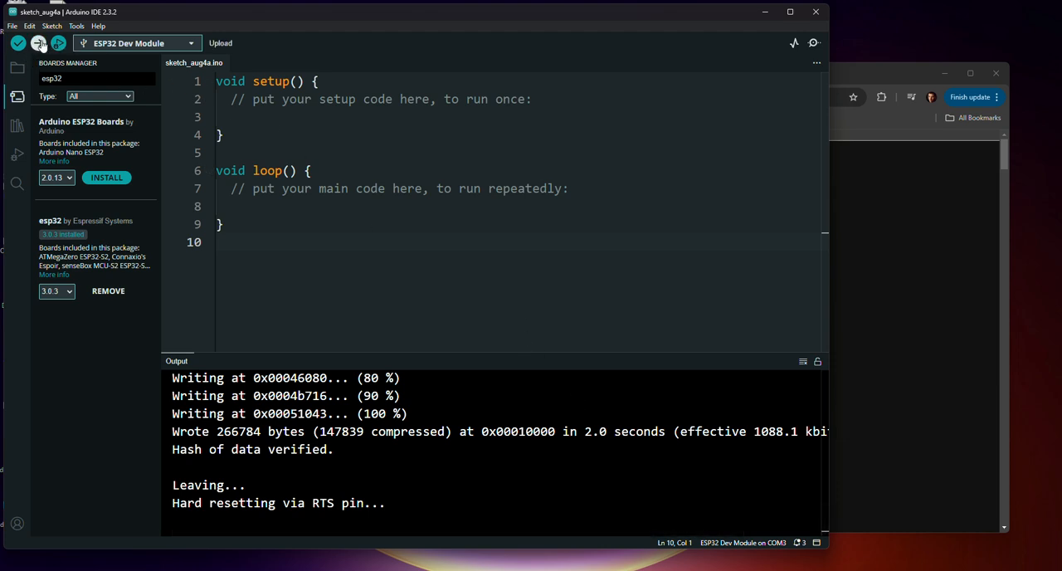
Upload the blank sketch to the ESP32 Dev Module on COM3.
left_click(38, 43)
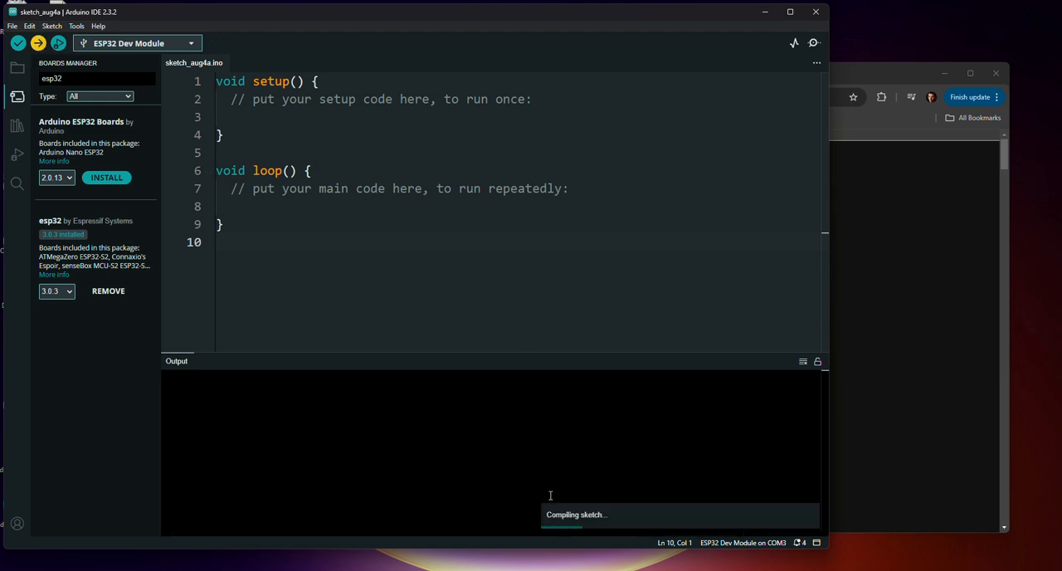
mouse_move(550, 481)
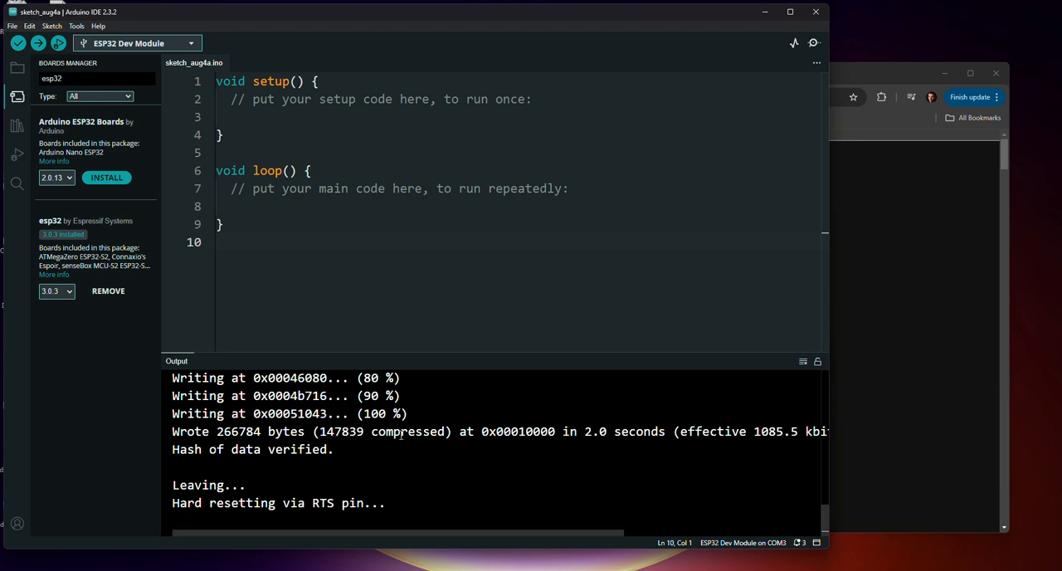
mouse_move(703, 468)
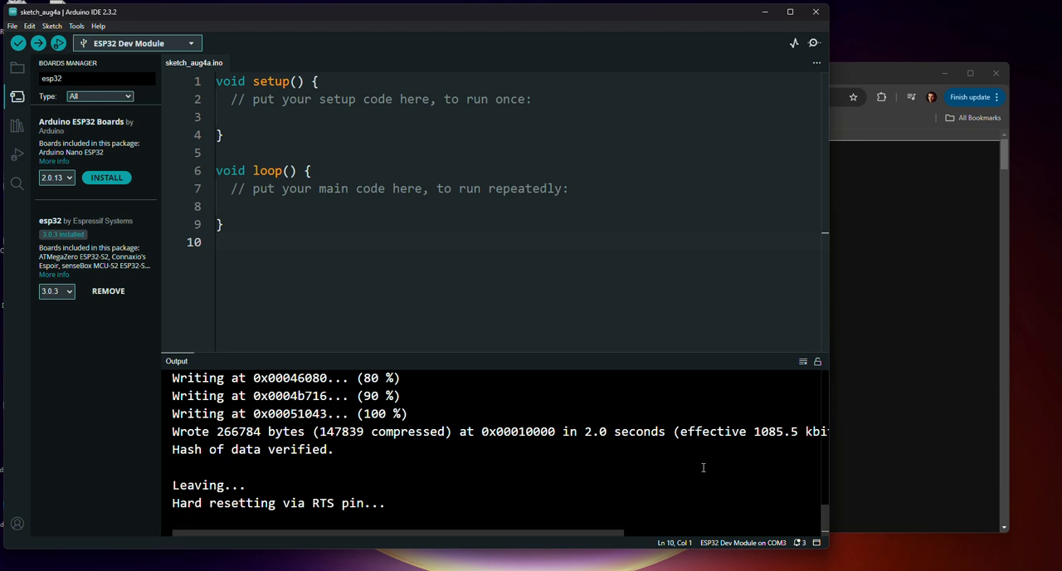
mouse_move(723, 496)
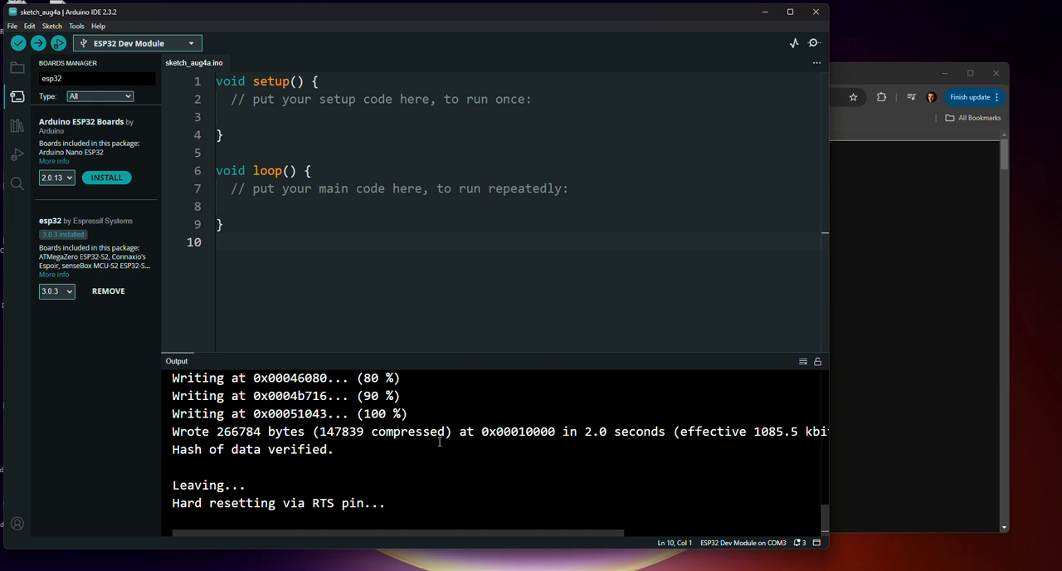
mouse_move(362, 61)
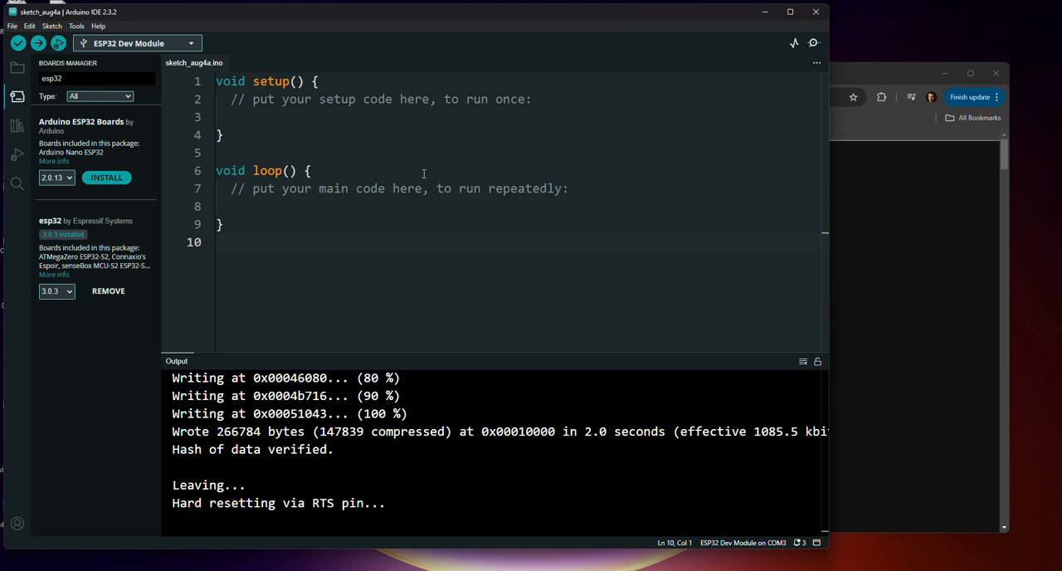
mouse_move(421, 173)
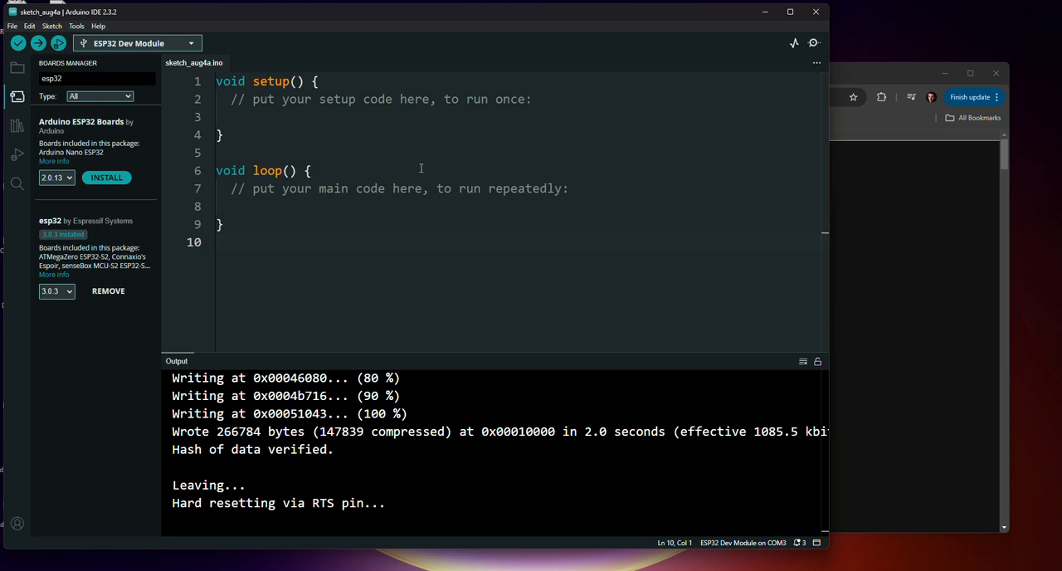
mouse_move(461, 126)
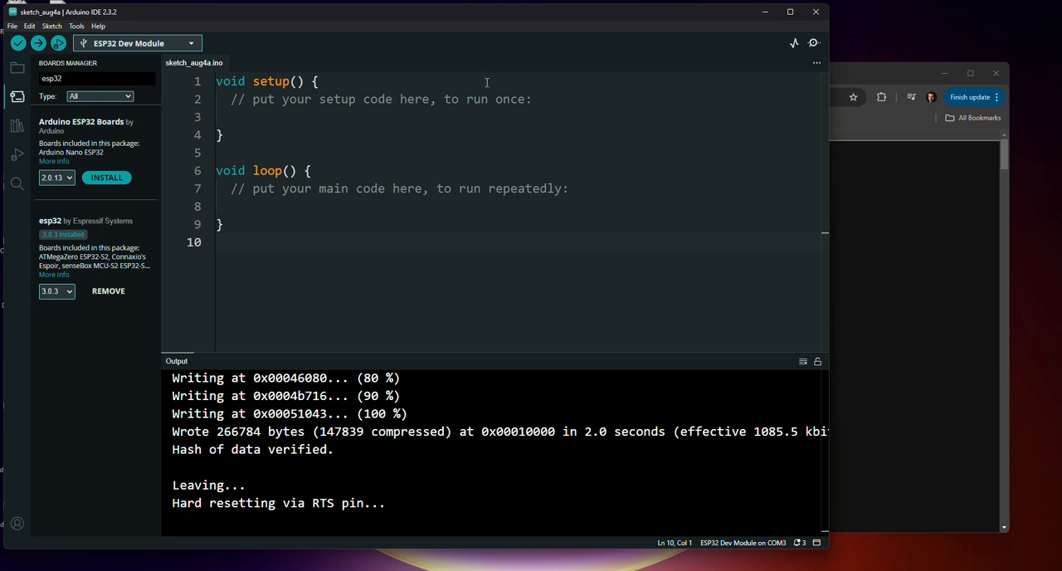
mouse_move(481, 81)
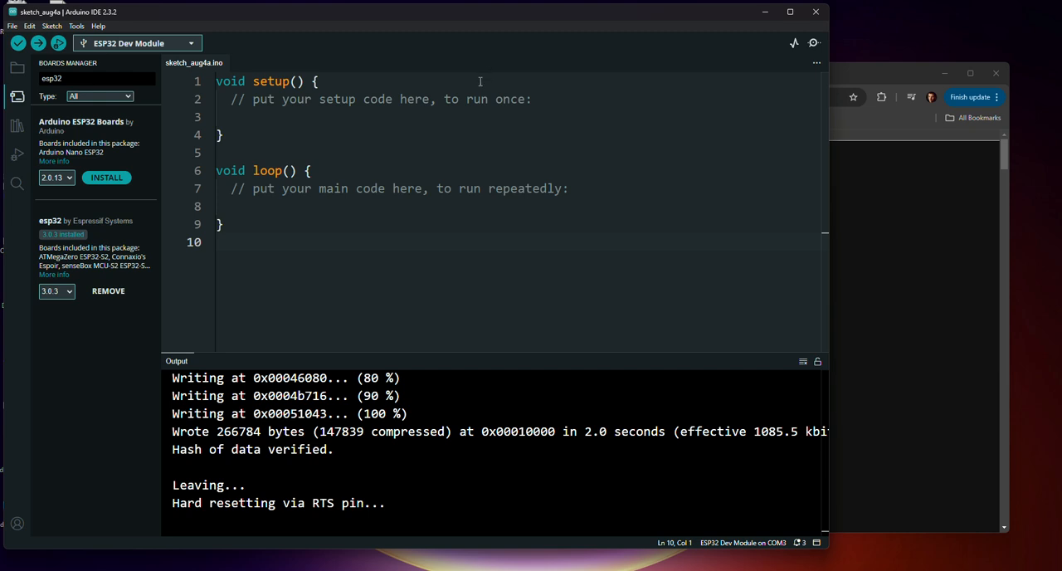
mouse_move(496, 30)
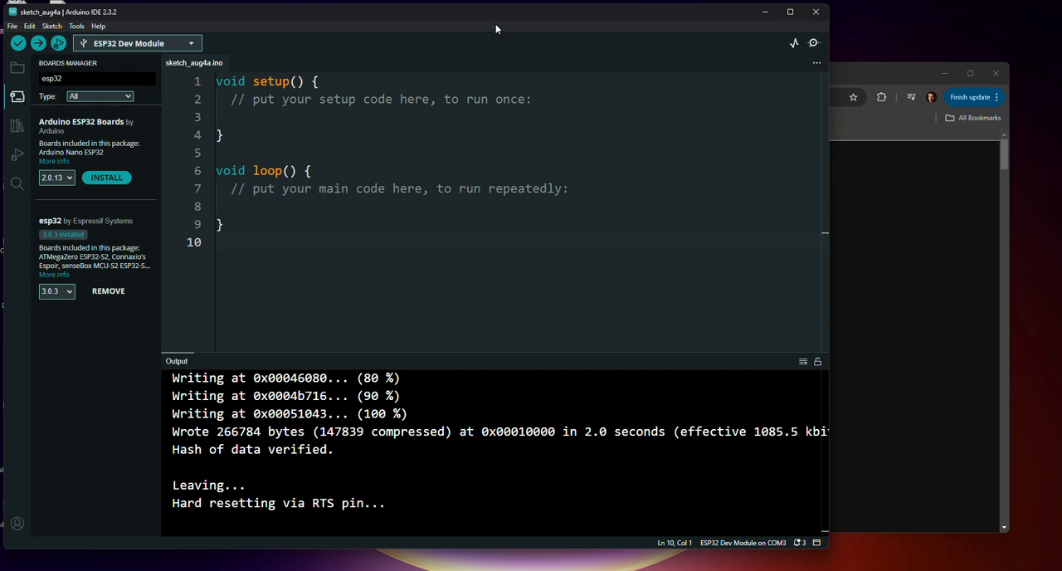